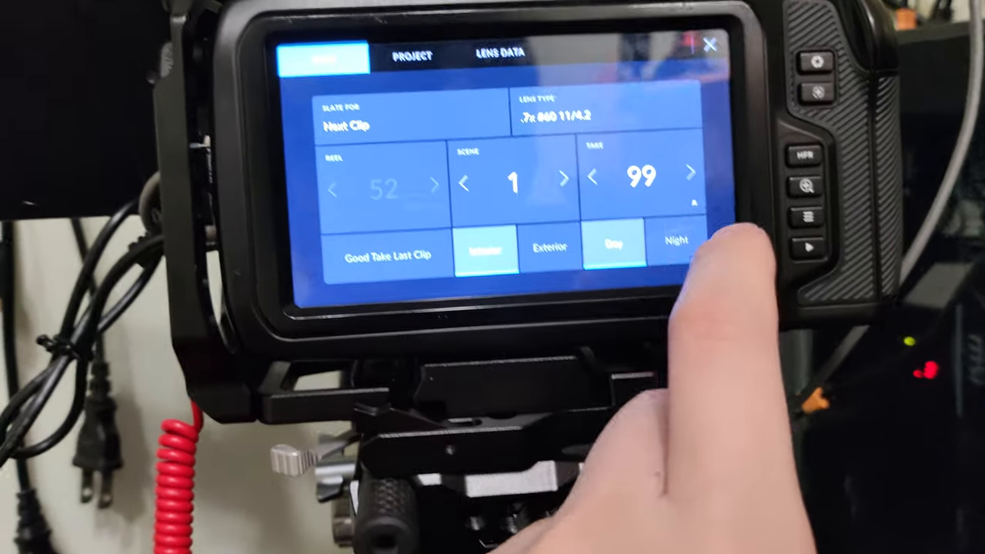
Step: Show the slate's project page with project name, director, camera A and operator fields
{"action": "left_click", "coordinate": [412, 56]}
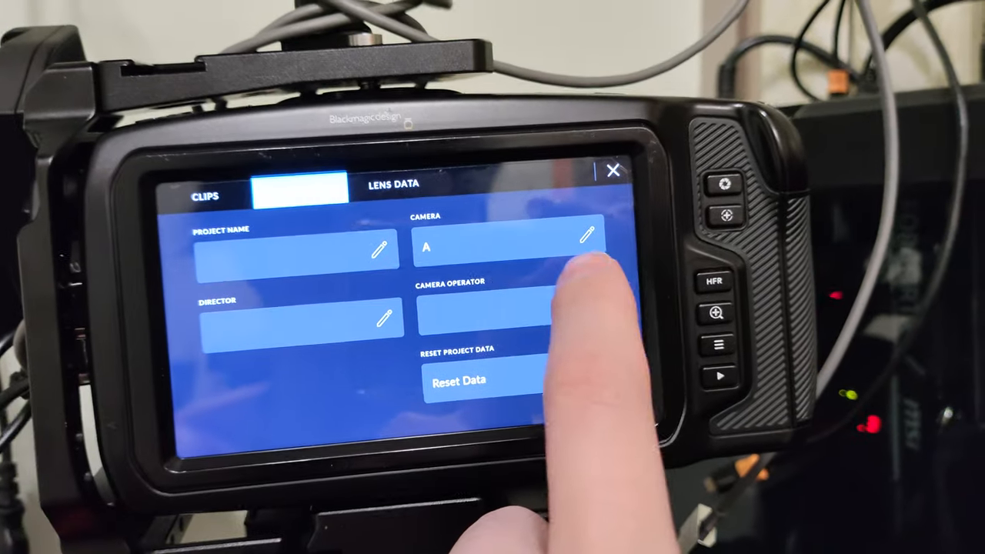